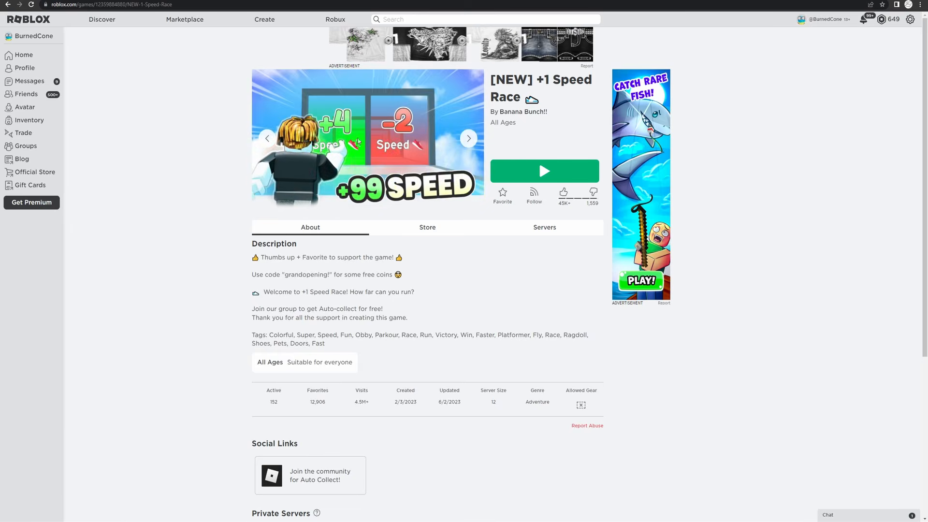
# Zoom in, scroll the mobile game ads image results and open the Attack Hole preview
pyautogui.press('ctrl+plus')
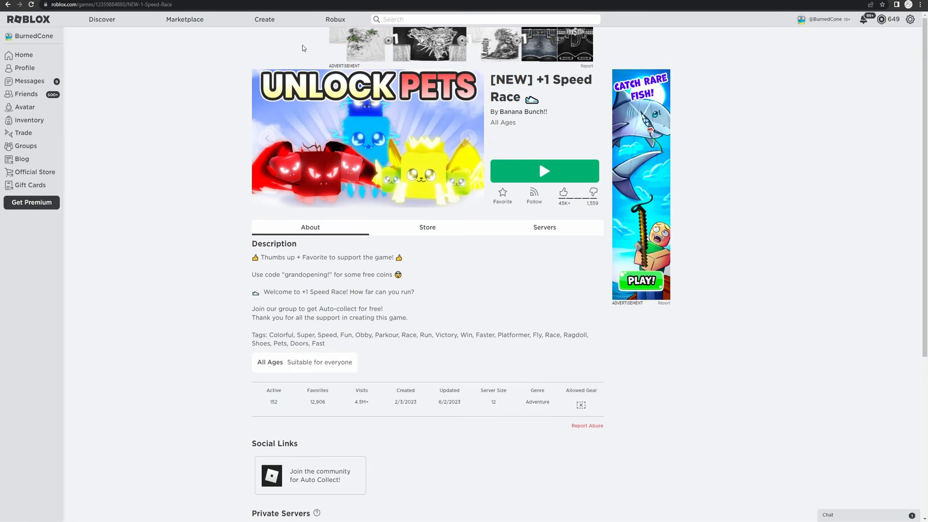
pyautogui.click(543, 170)
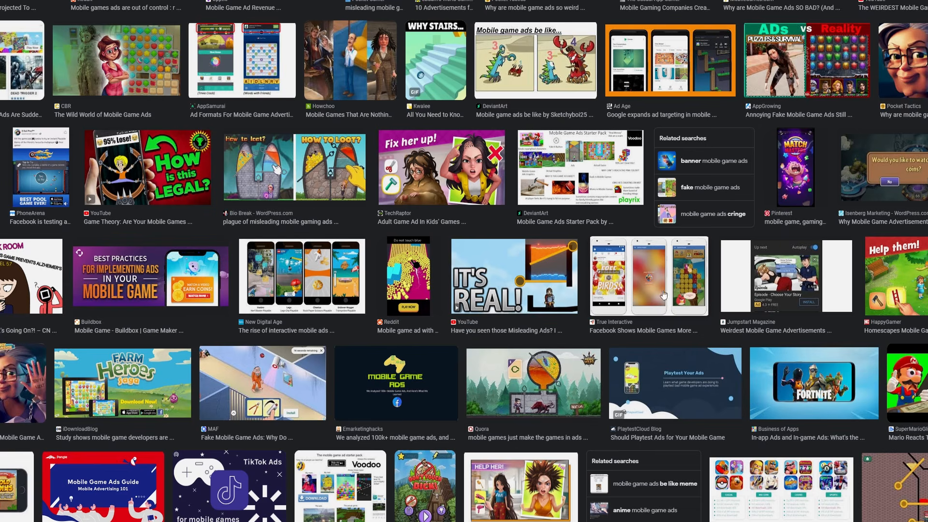
pyautogui.scroll(-3)
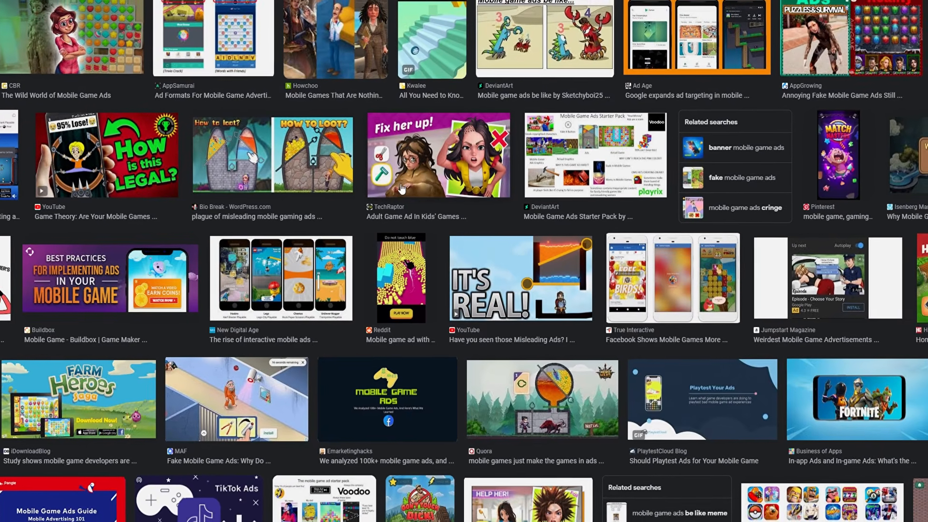
pyautogui.scroll(-3)
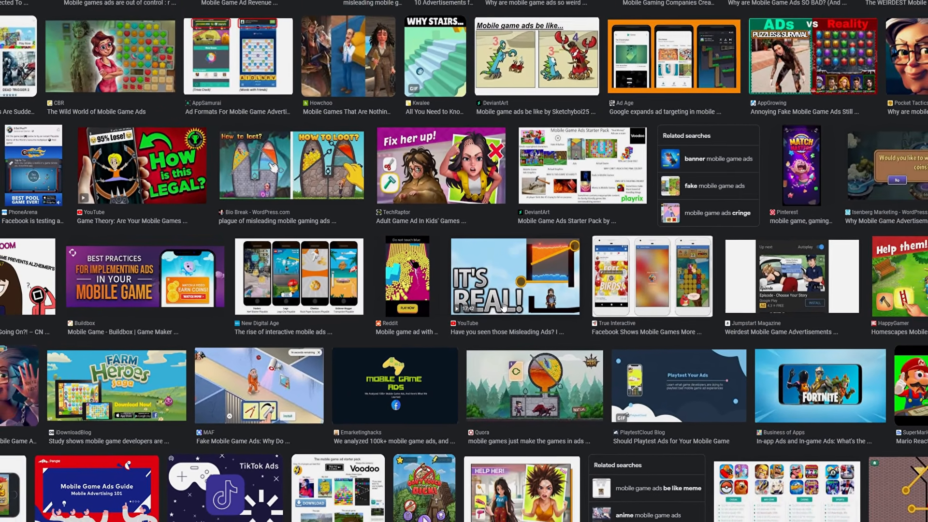
pyautogui.scroll(-3)
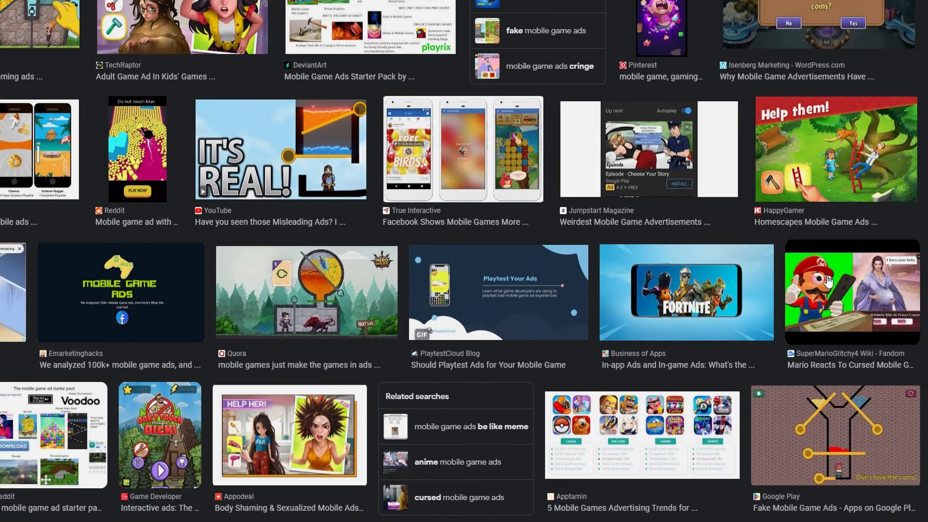
pyautogui.click(851, 292)
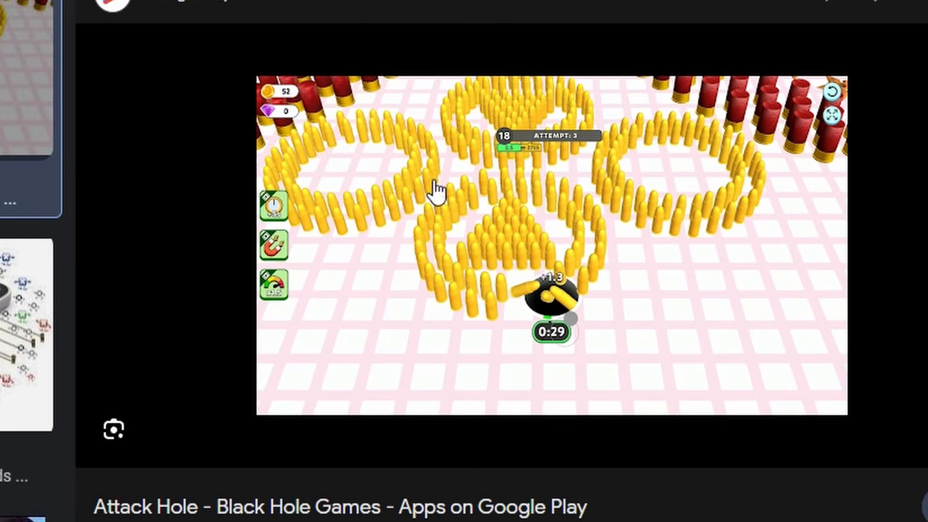
pyautogui.moveTo(707, 346)
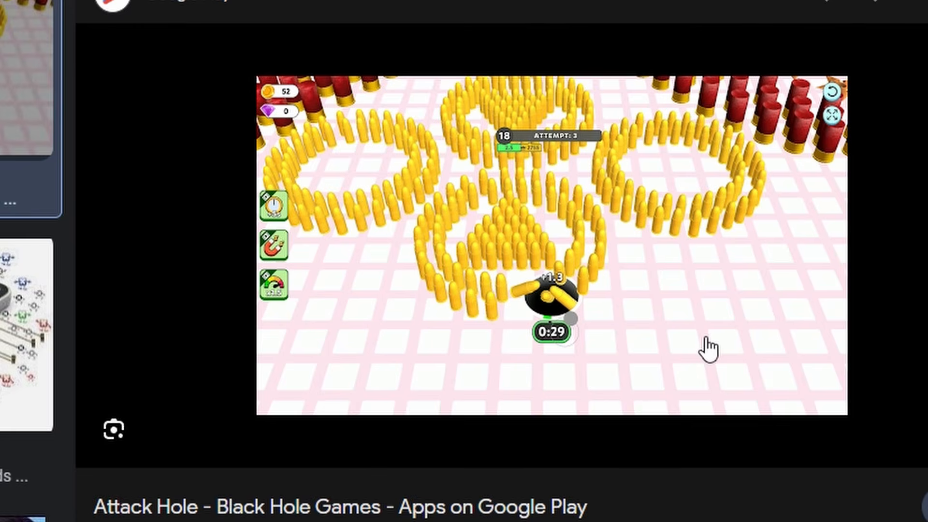
pyautogui.moveTo(533, 275)
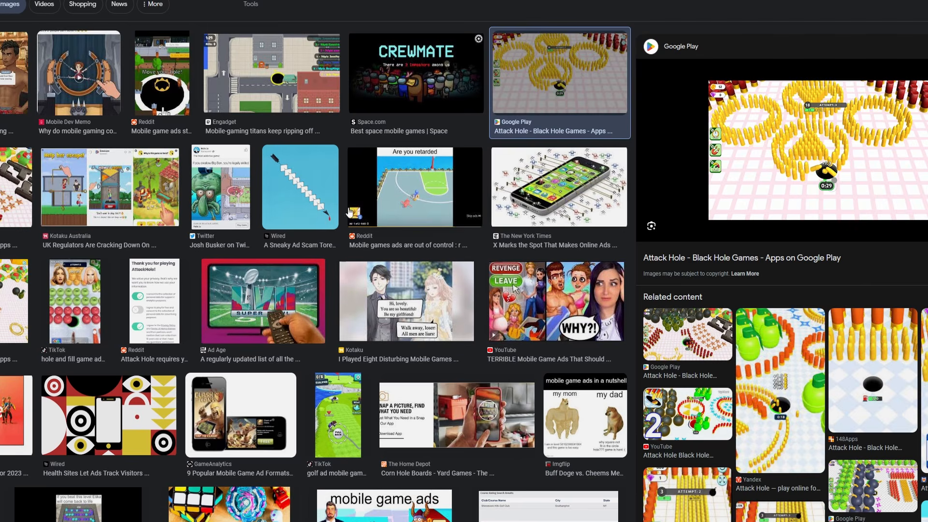
pyautogui.scroll(-3)
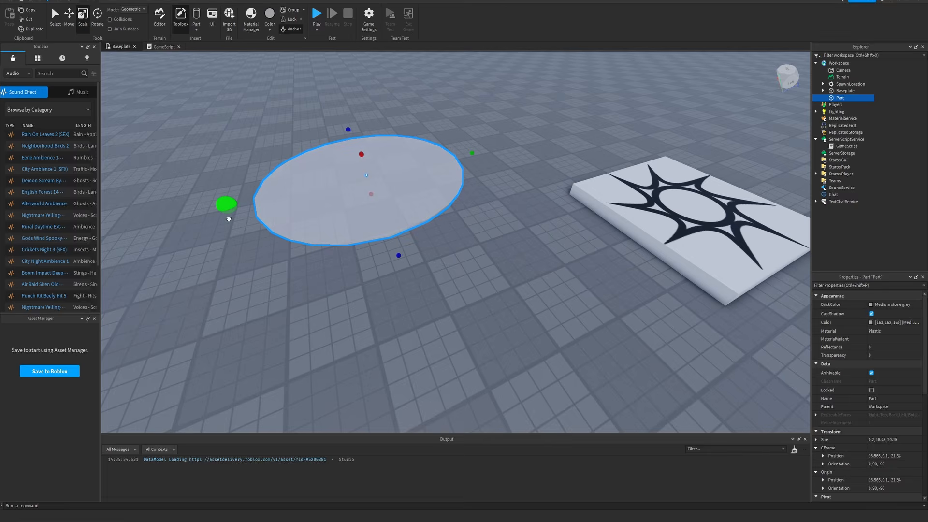
# Confirm the near-black colour for the disc and start a test play
pyautogui.click(891, 322)
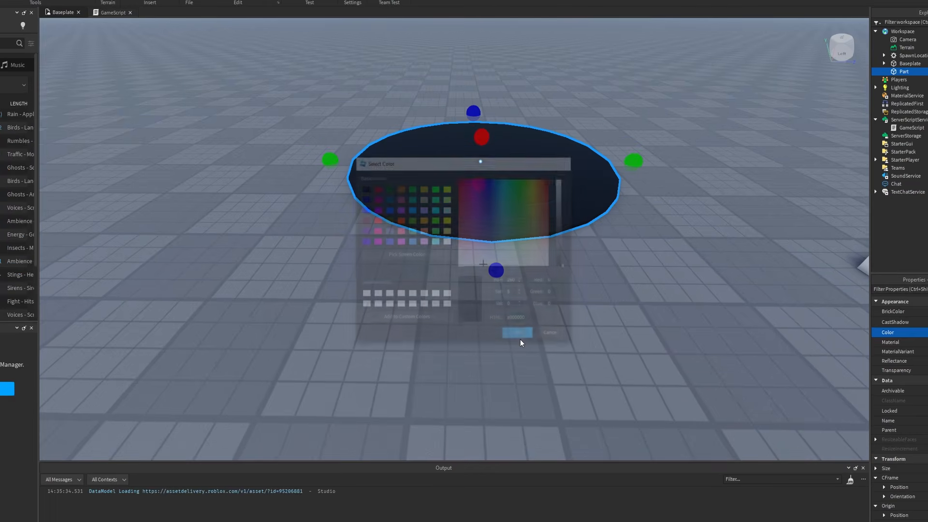
pyautogui.click(517, 332)
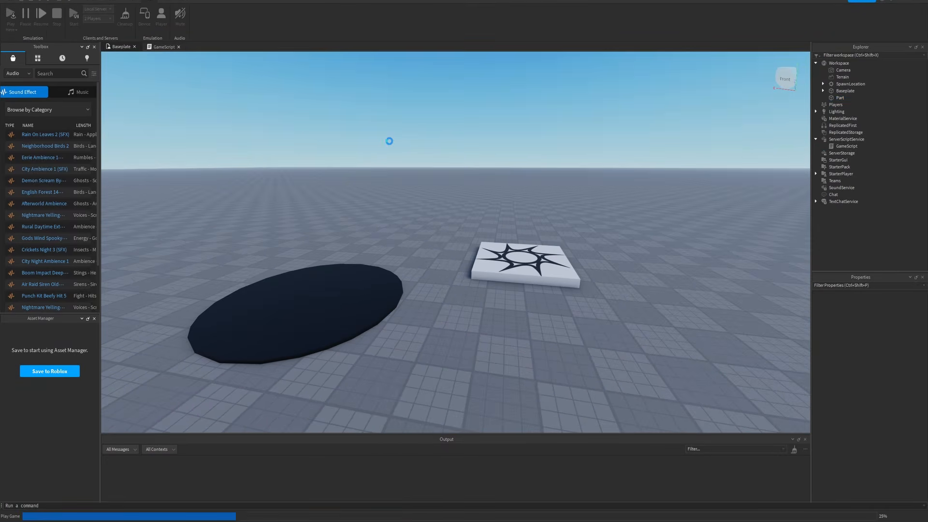
# Run the play test with the avatar beside the dark disc, then stop it
pyautogui.click(11, 15)
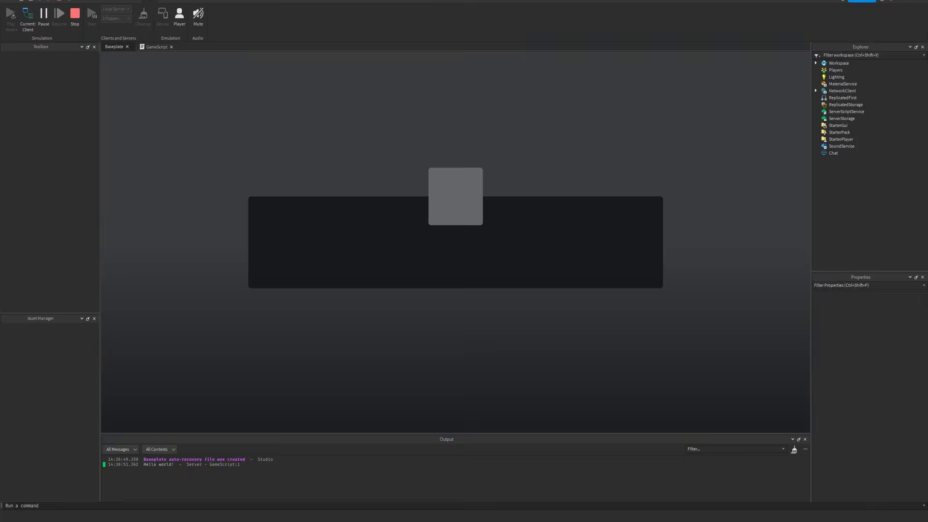
pyautogui.click(10, 13)
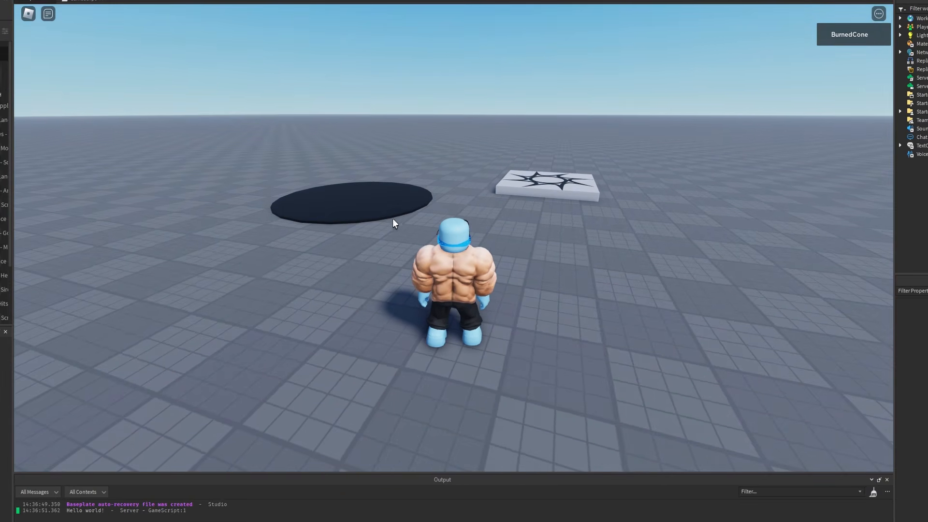
pyautogui.click(57, 15)
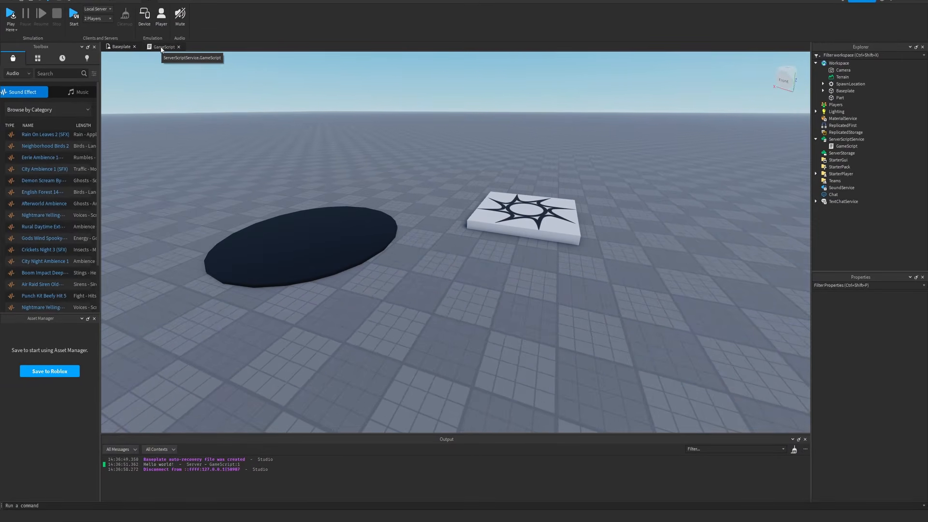
# Add a wait loop and v.face:Destroy() to GameScript to hide the avatar, testing it
pyautogui.write('wai')
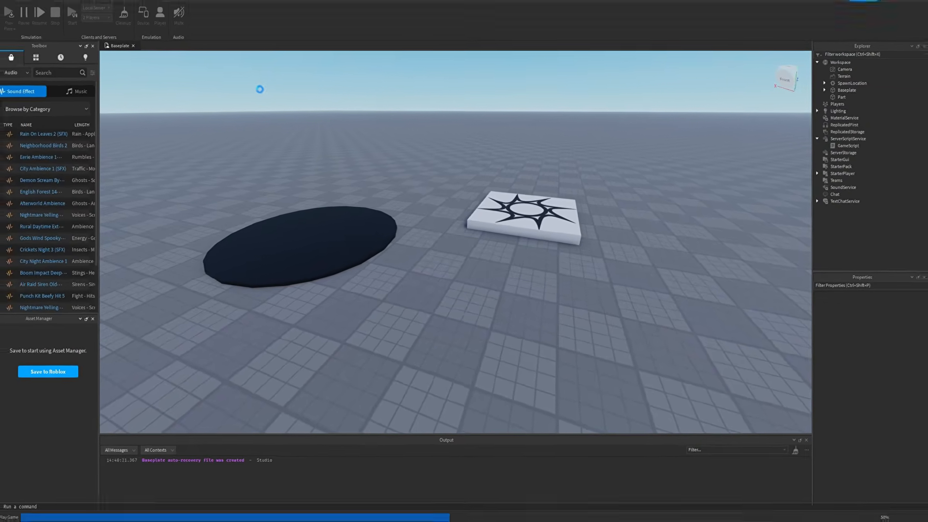
pyautogui.click(8, 13)
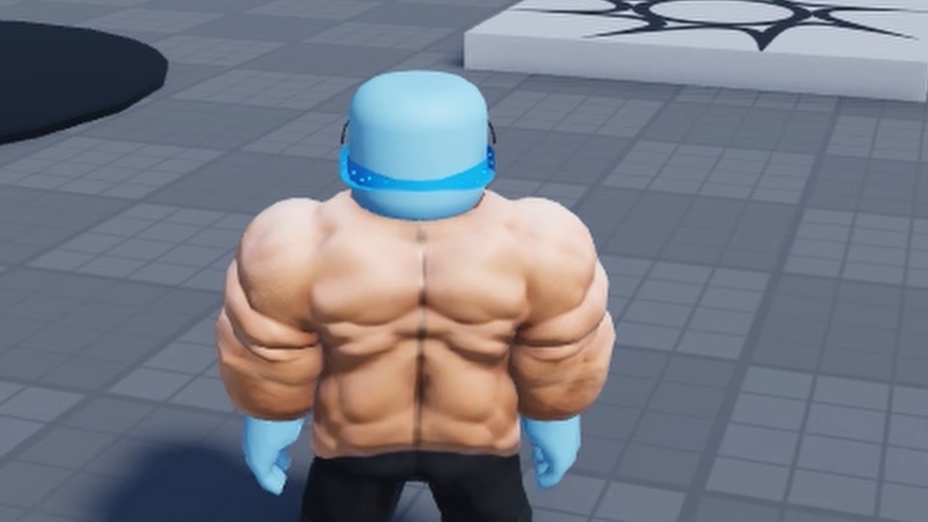
pyautogui.click(74, 14)
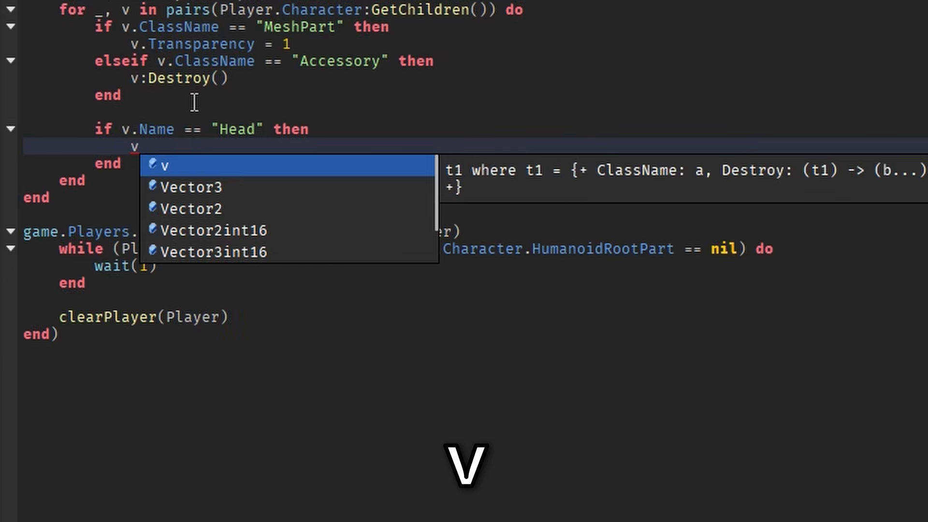
pyautogui.write('.face:D')
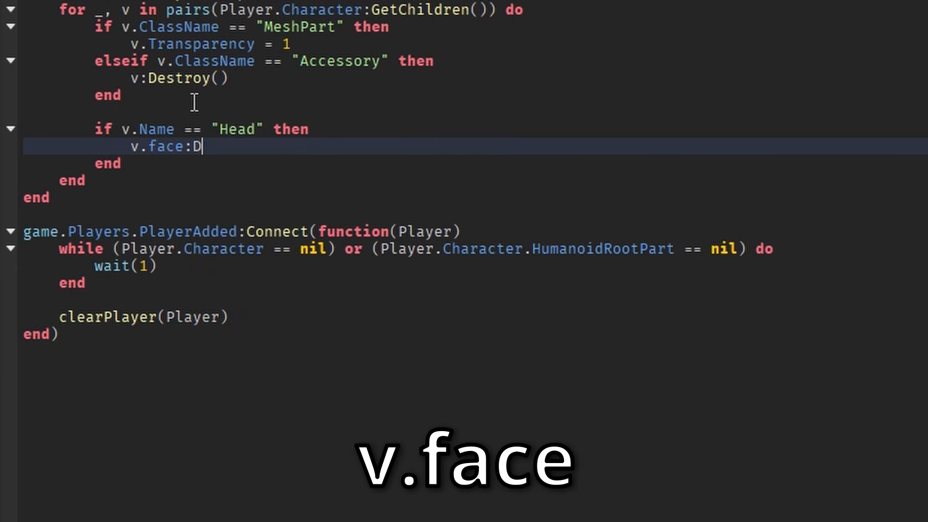
pyautogui.write('estroy()')
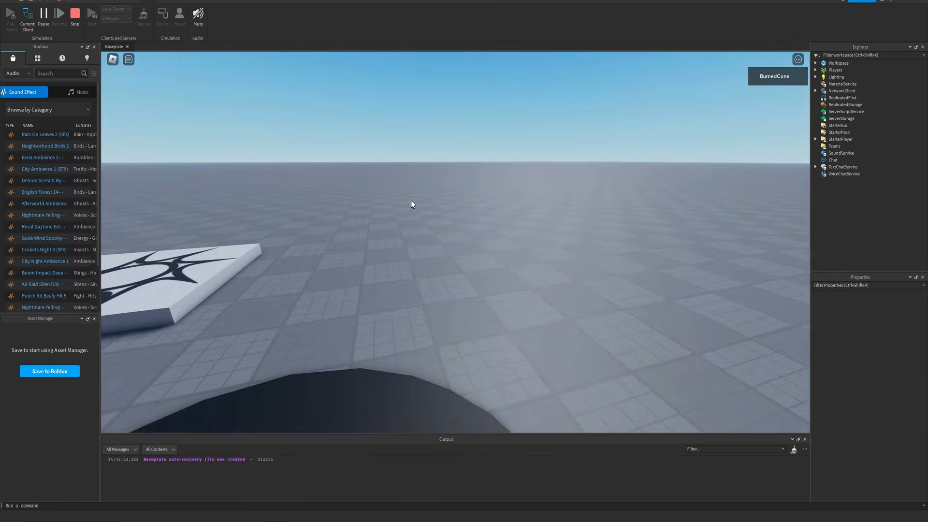
pyautogui.click(74, 14)
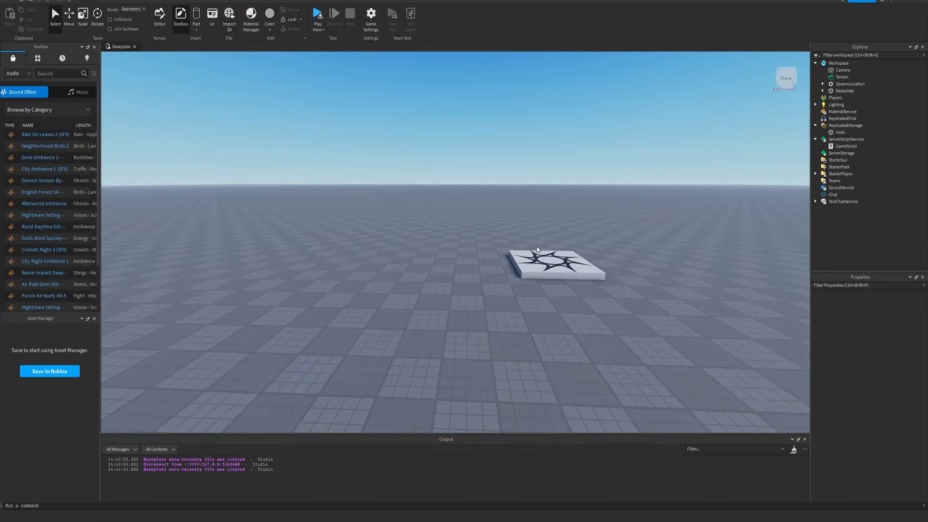
pyautogui.moveTo(314, 231)
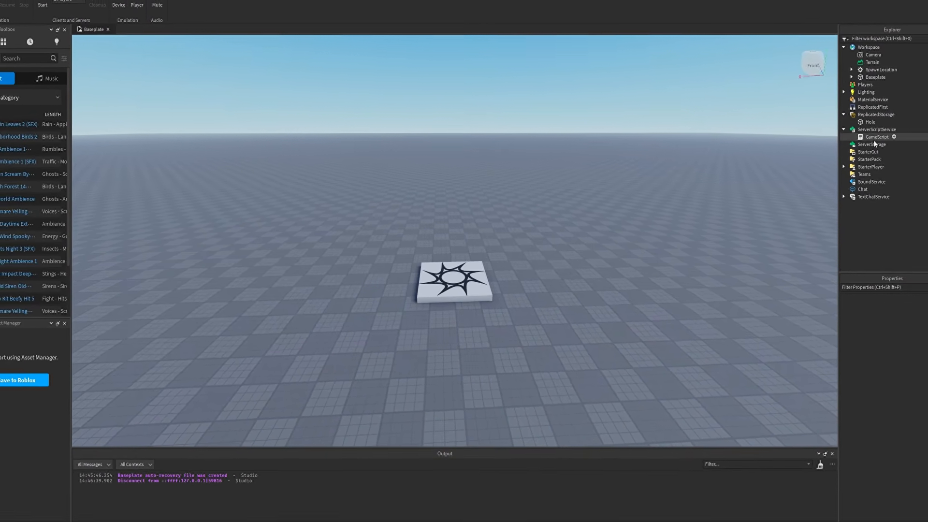
# Open GameScript from ServerScriptService in the script editor
pyautogui.doubleClick(878, 137)
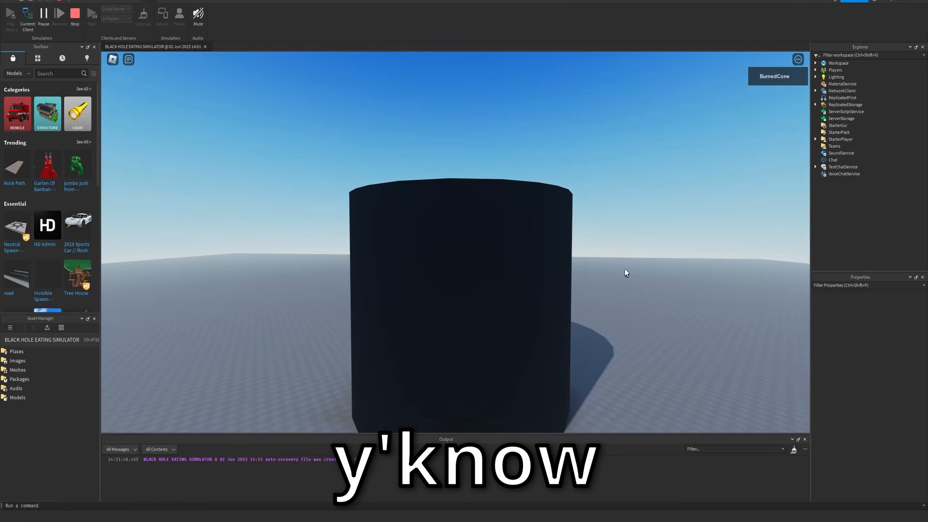
pyautogui.moveTo(493, 248)
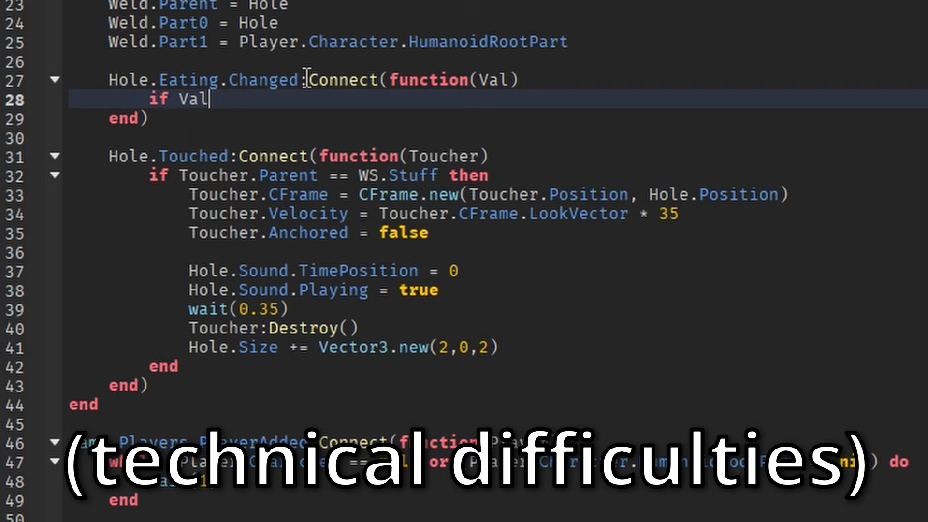
# Type wait() into GameScript to begin the one-item-at-a-time eating logic
pyautogui.write('wait(')
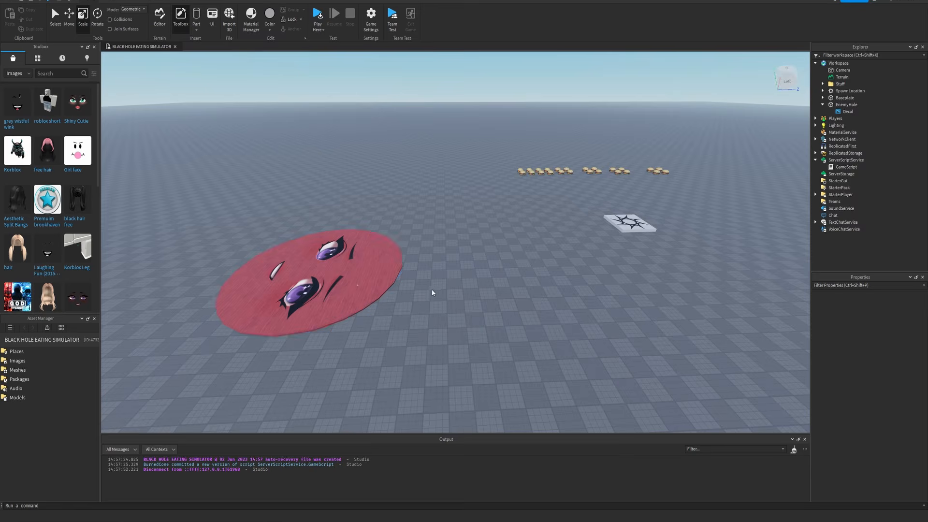
# Open GameScript and place the cursor on the Hole:Destroy() explosion line
pyautogui.doubleClick(845, 167)
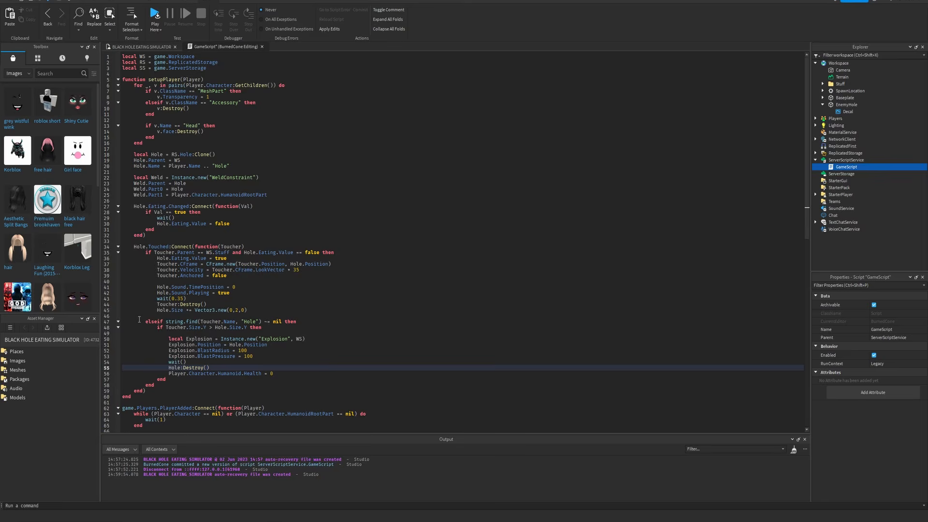
pyautogui.click(269, 327)
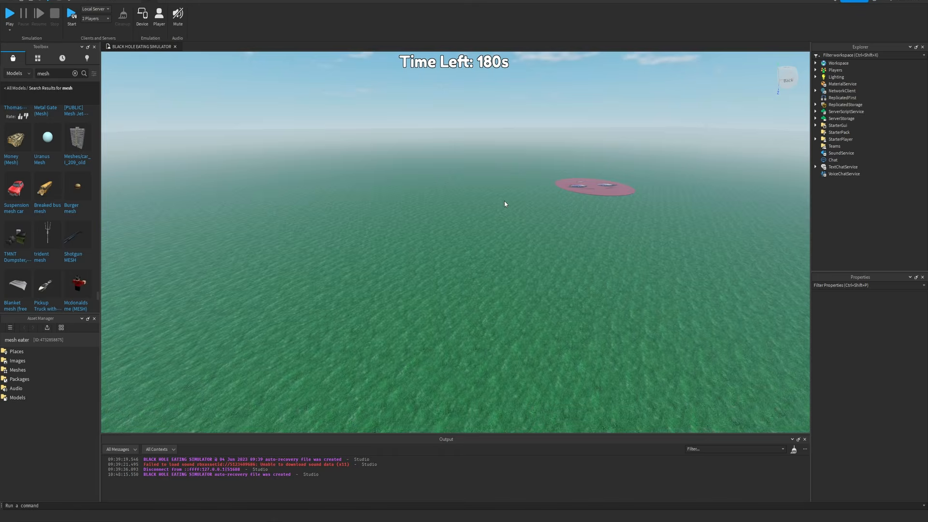
pyautogui.moveTo(615, 206)
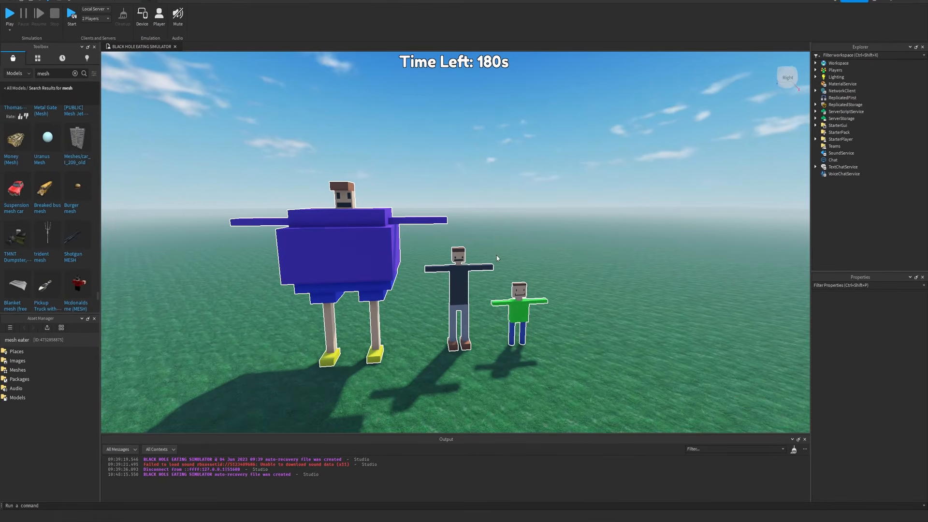
pyautogui.moveTo(496, 237)
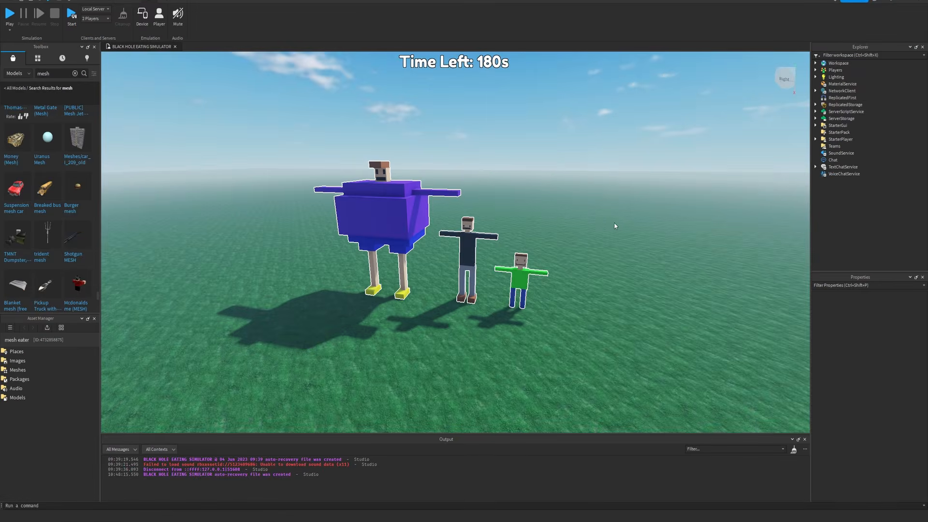
pyautogui.moveTo(388, 153)
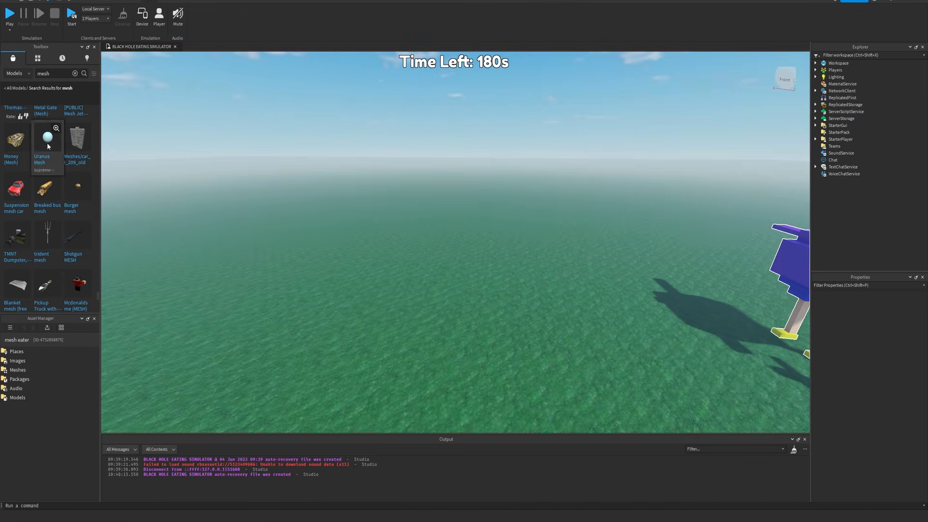
pyautogui.moveTo(370, 239)
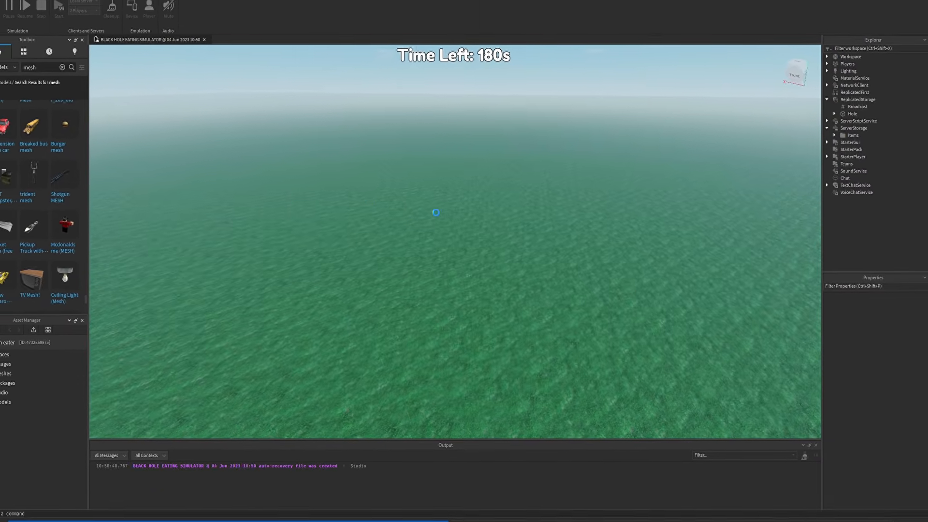
# Stop the running play test before editing the hole growth formula
pyautogui.click(9, 13)
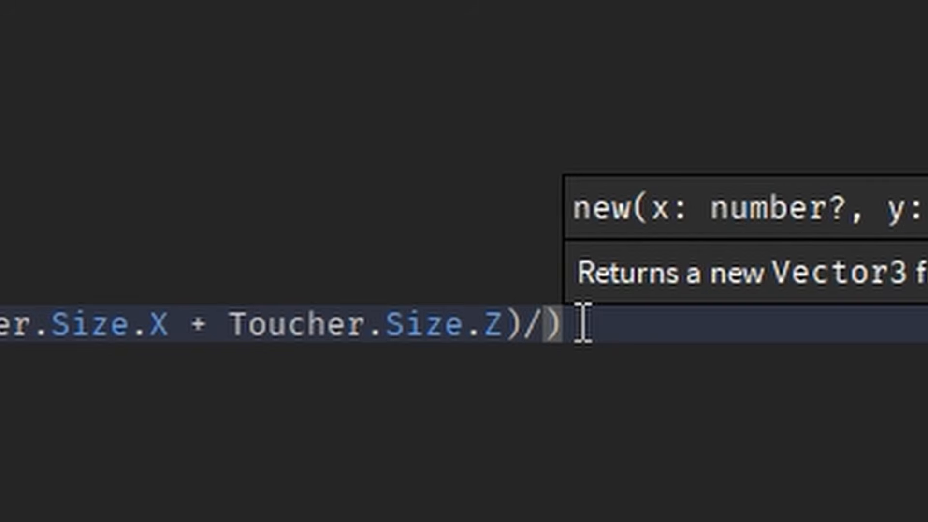
# Make 3 the divisor in the Vector3.new hole growth expression
pyautogui.write('3')
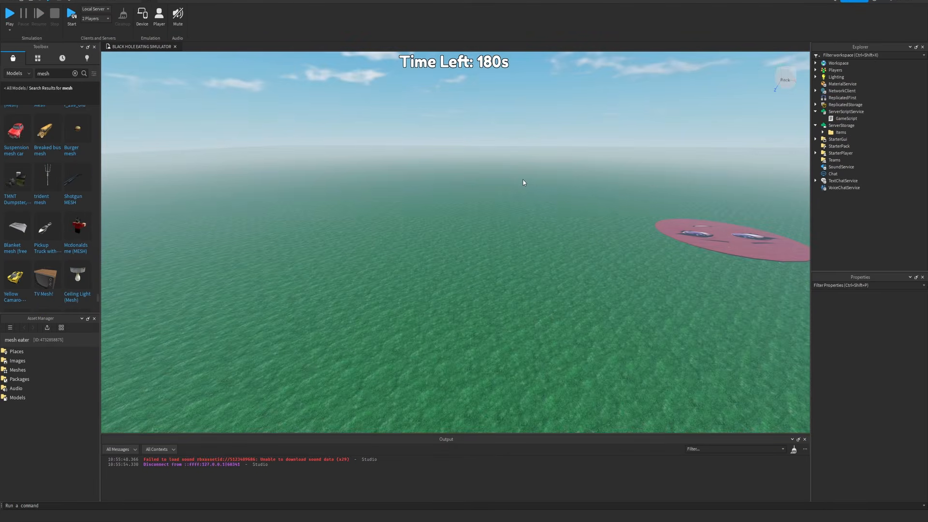
pyautogui.moveTo(406, 204)
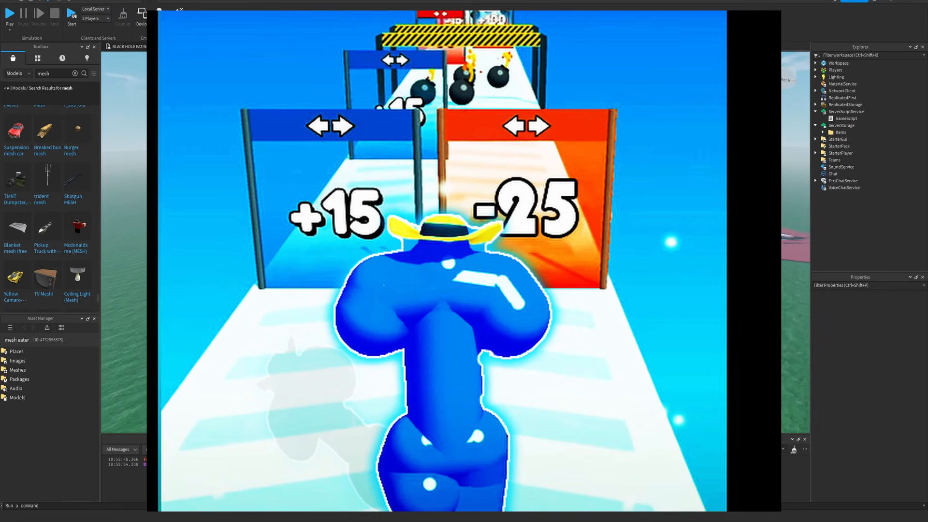
pyautogui.click(54, 13)
pyautogui.write('2x speed')
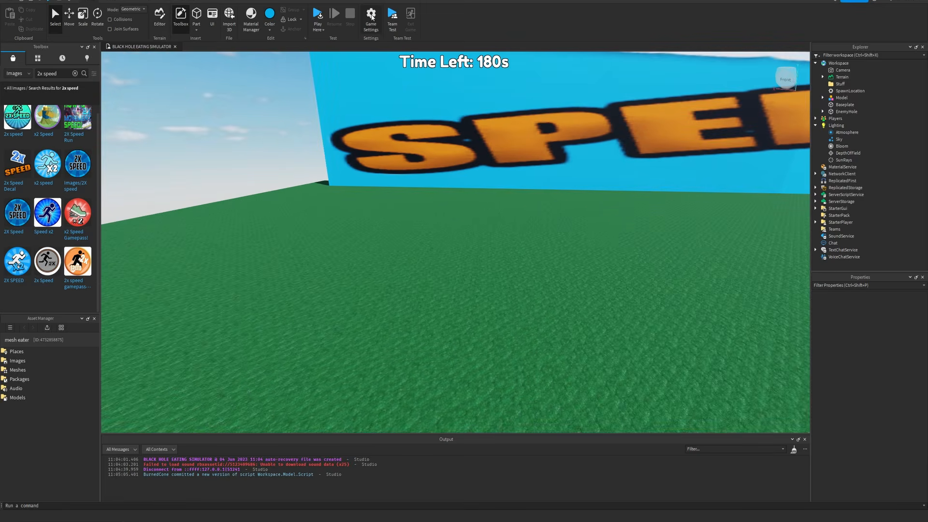
# Open Game Settings and start creating a new developer product
pyautogui.click(370, 14)
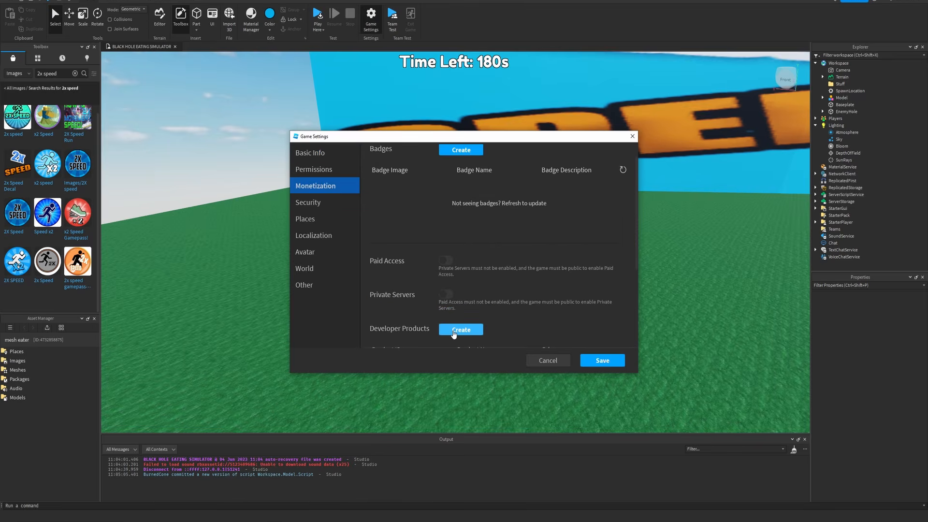
pyautogui.click(460, 329)
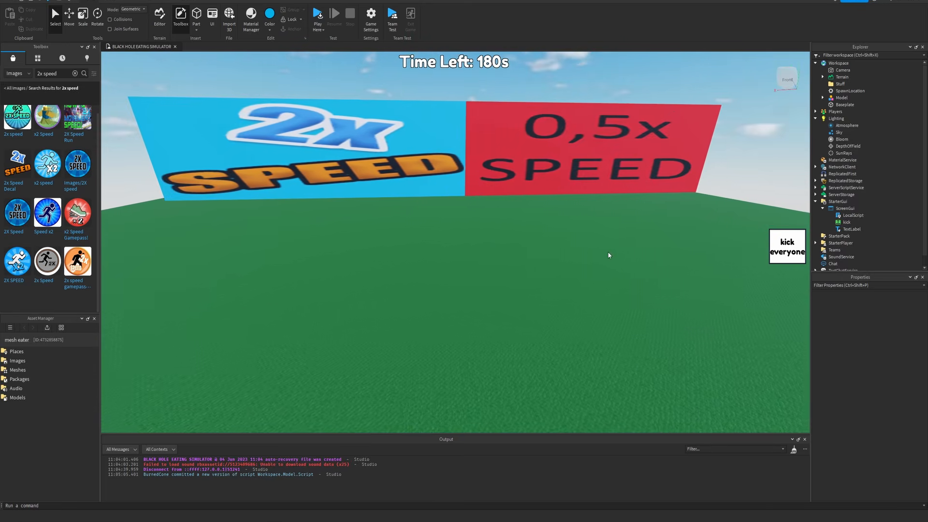
# In Game Settings, set the genre to Horror, make permissions Public, and save
pyautogui.click(609, 160)
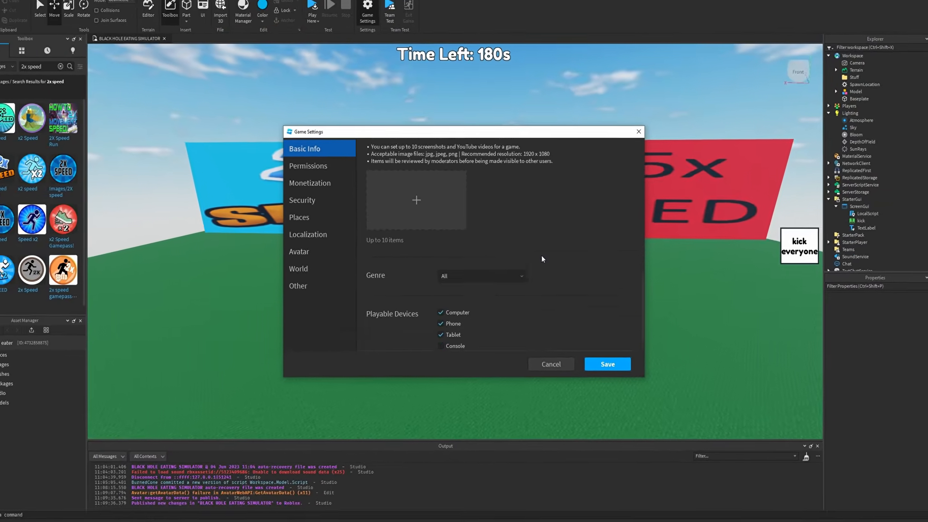
pyautogui.click(481, 275)
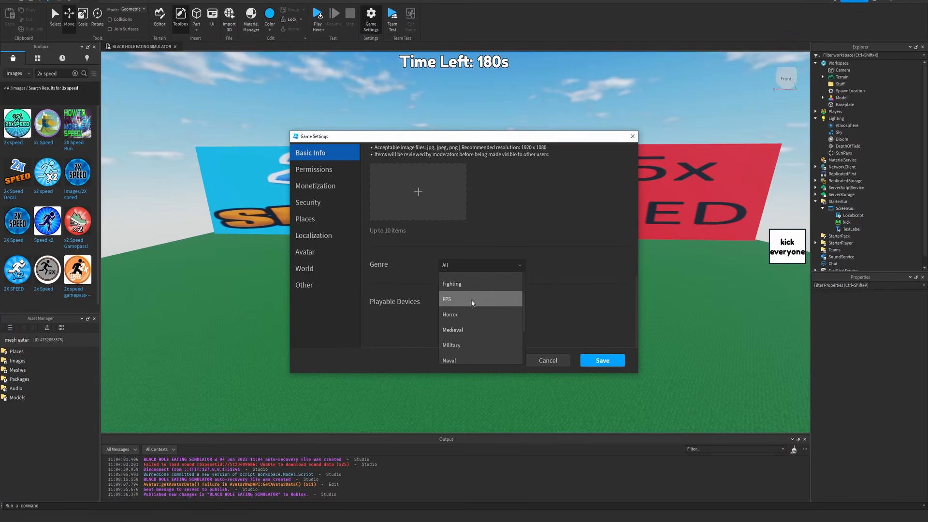
pyautogui.click(450, 314)
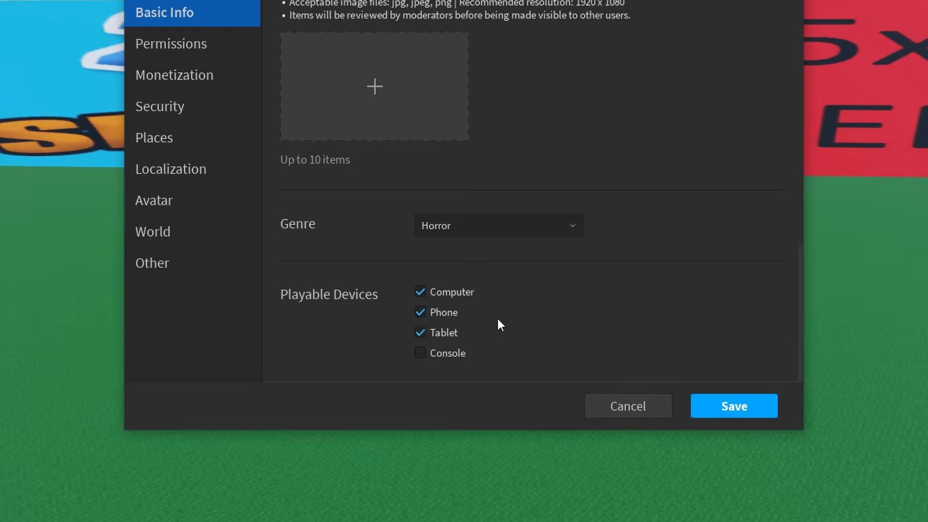
pyautogui.click(314, 169)
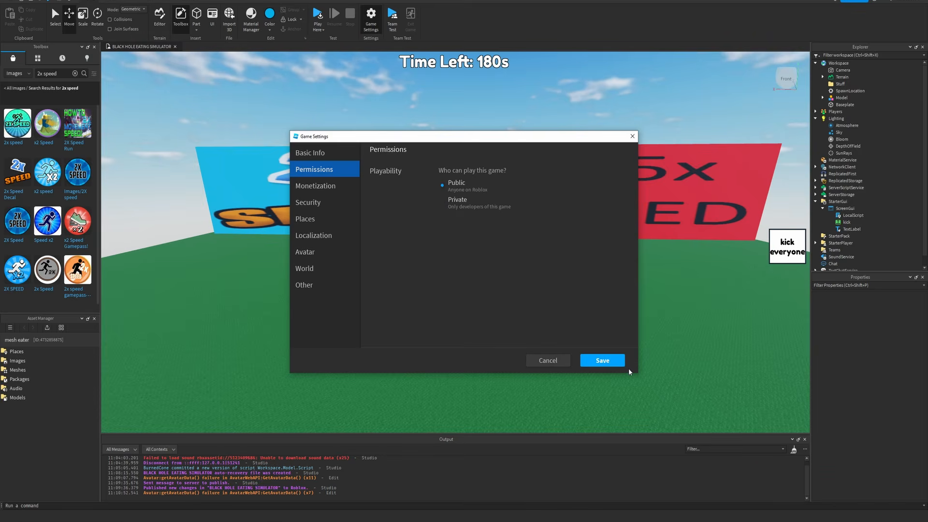
pyautogui.click(546, 359)
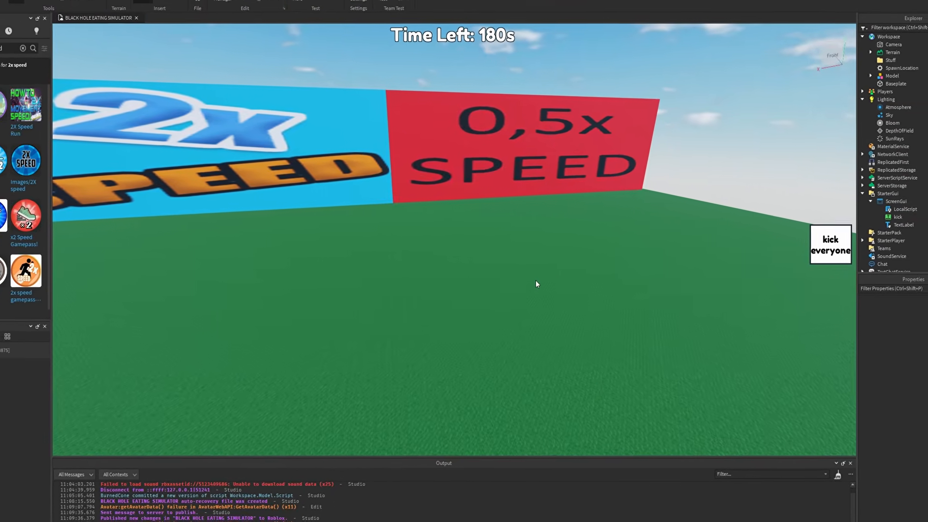